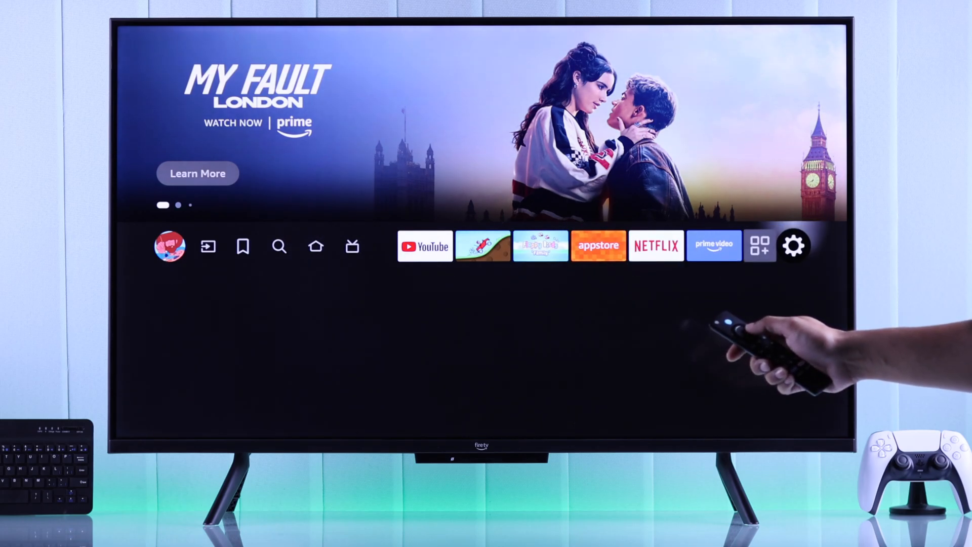
# Select the gear icon on the home screen to reach Settings.
pyautogui.click(793, 246)
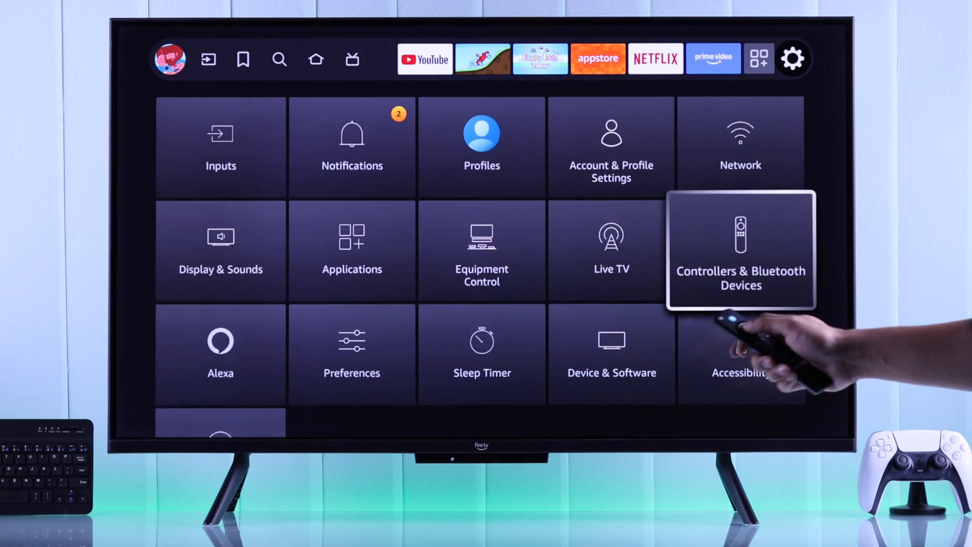
# Select the Controllers & Bluetooth Devices tile from the settings categories.
pyautogui.click(740, 249)
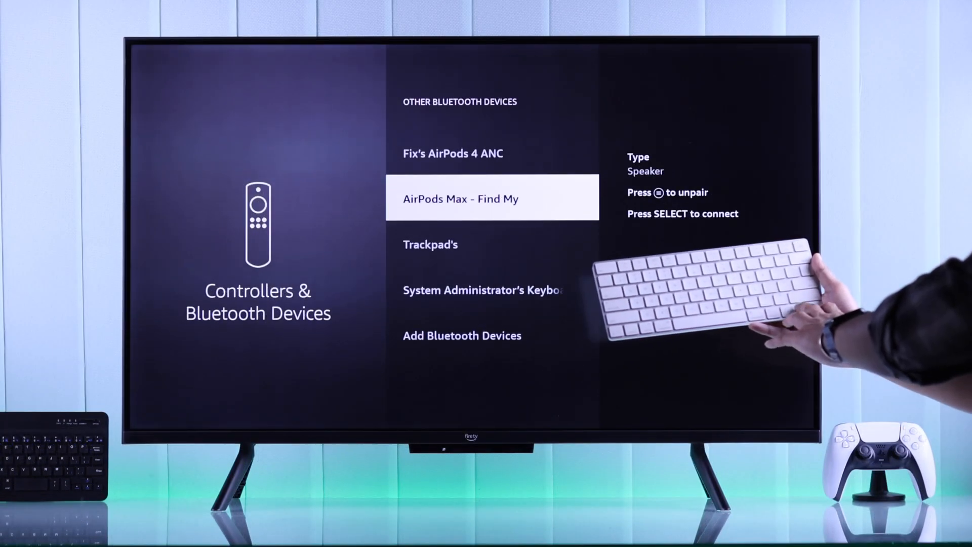
# Pair the System Administrator's Keyboard so it appears connected under Other Bluetooth Devices.
pyautogui.scroll(-3)
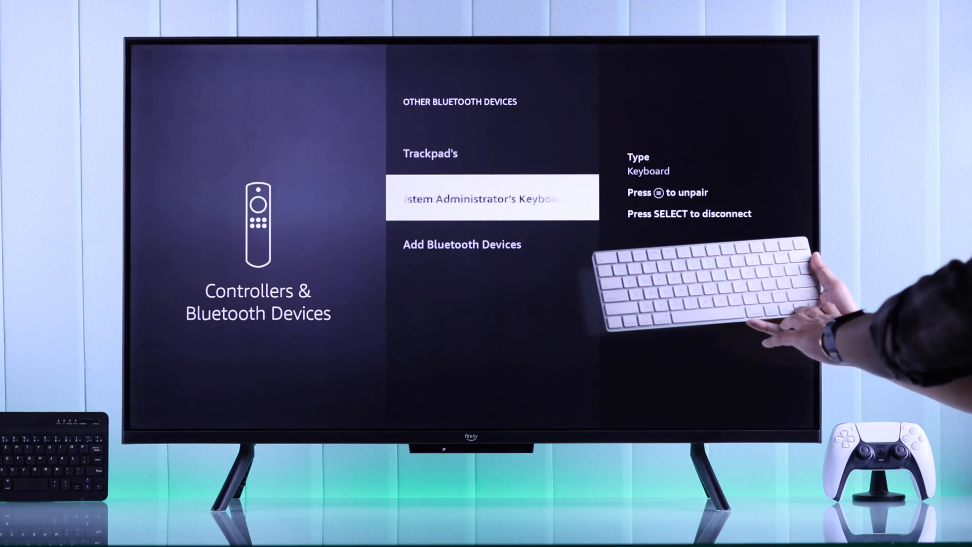